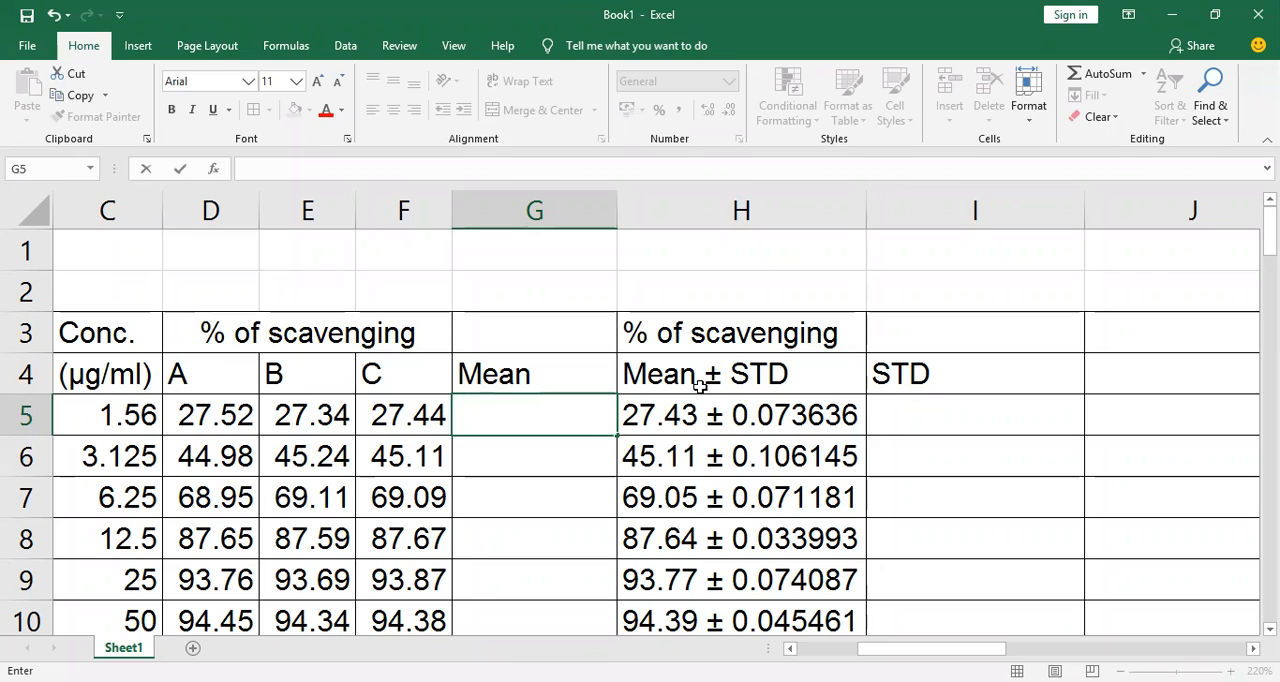
{"action": "mouse_move", "coordinate": [756, 378]}
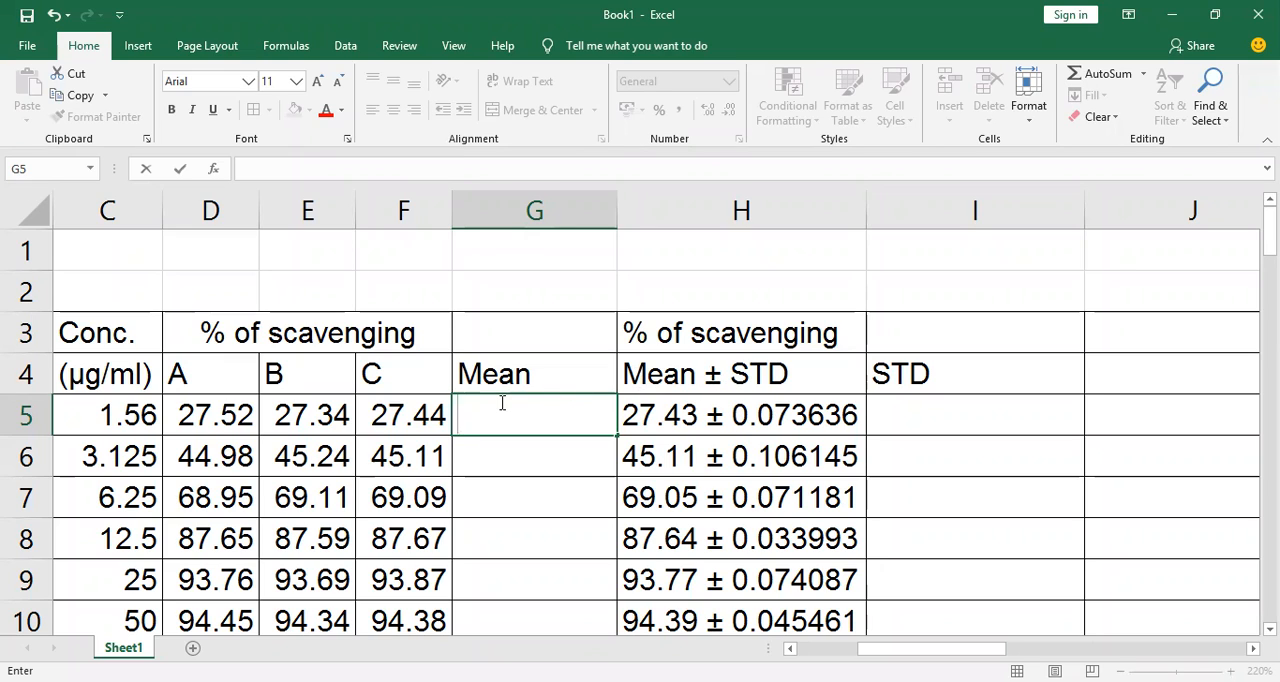
{"action": "mouse_move", "coordinate": [478, 416]}
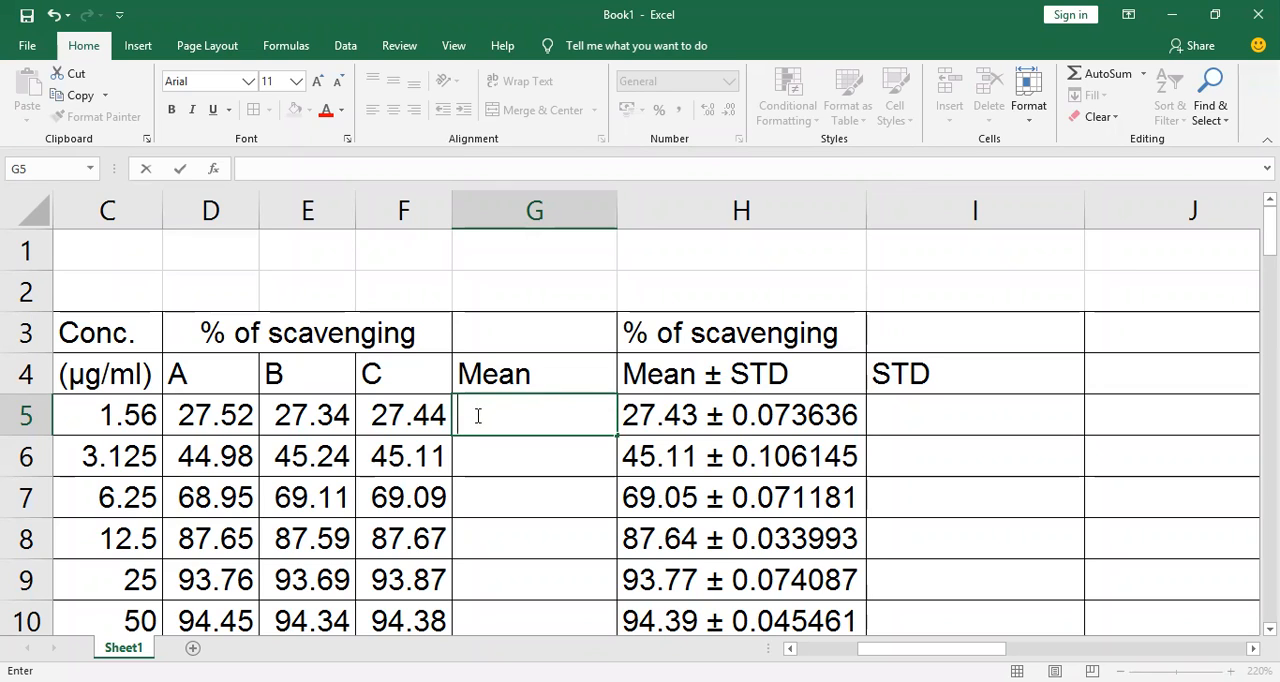
Step: Enter =LEFT(H5,5) in G5 to extract the mean 27.43 from the first entry
{"action": "type", "text": "="}
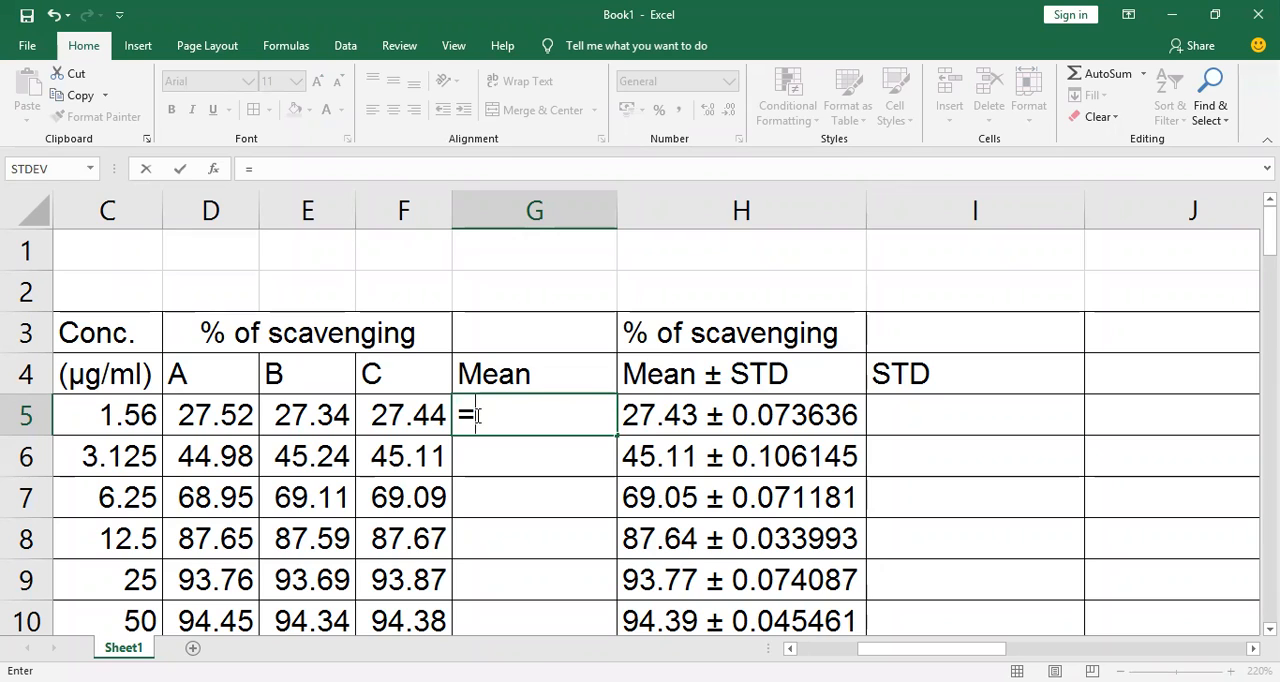
{"action": "type", "text": "LEFT("}
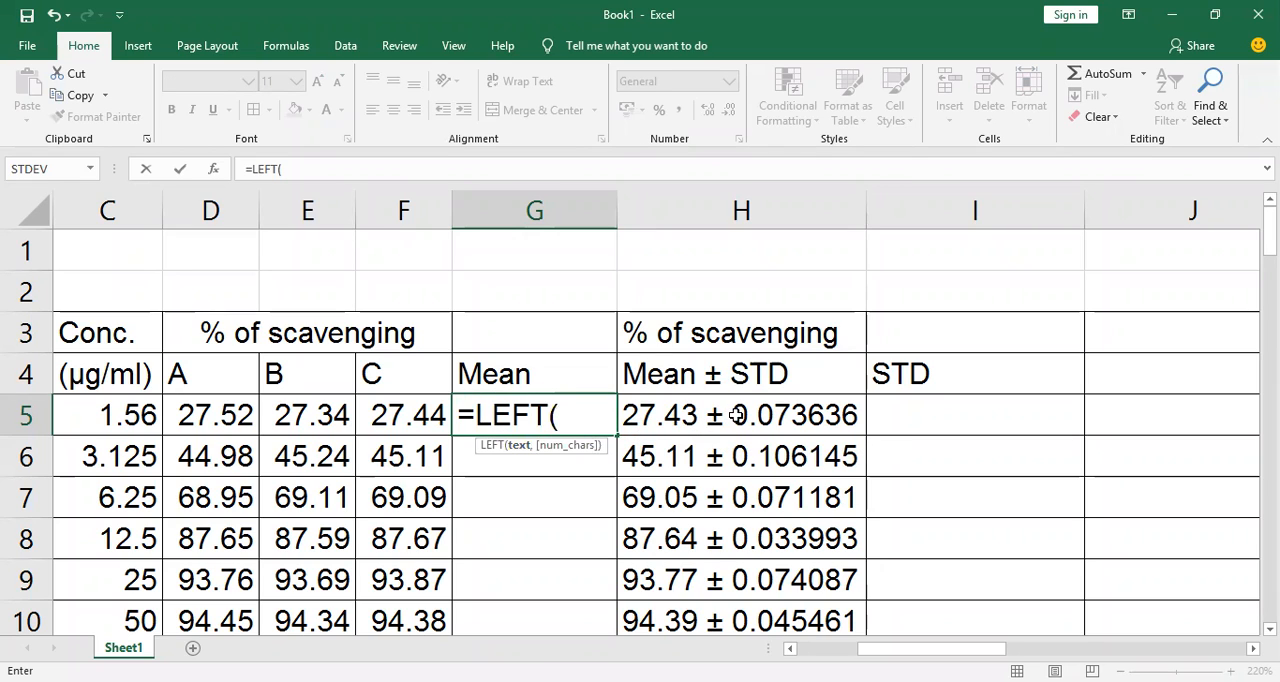
{"action": "left_click", "coordinate": [740, 414]}
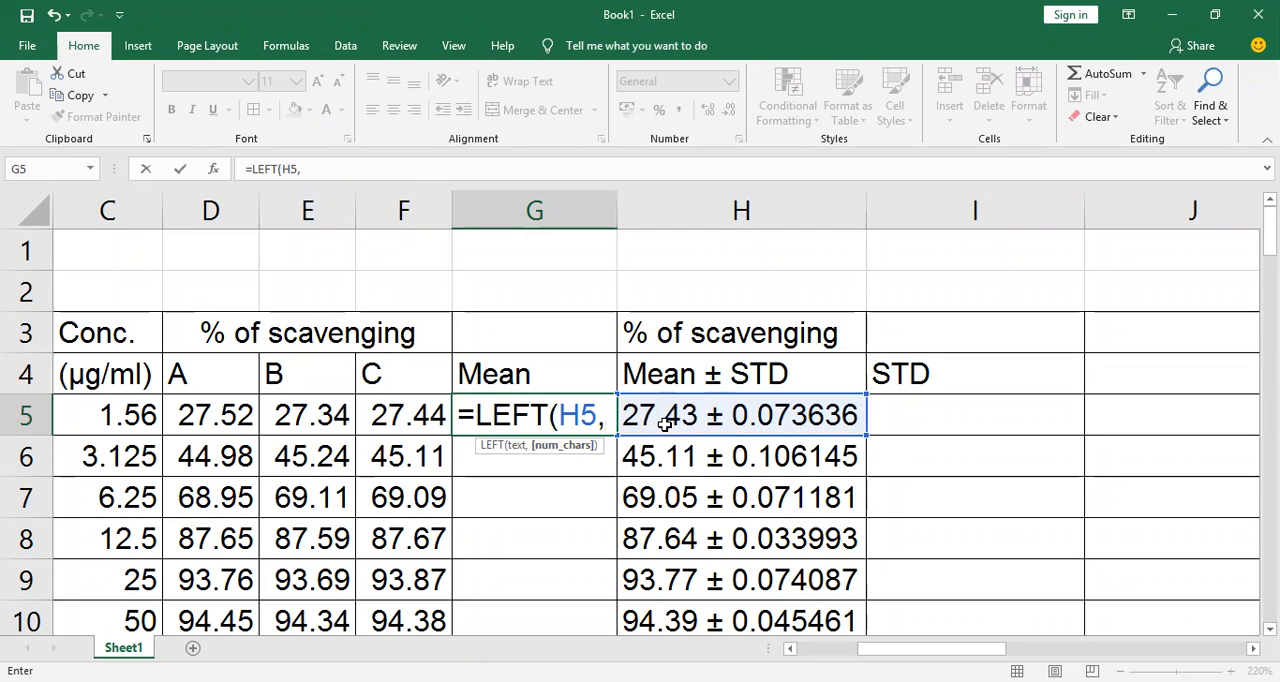
{"action": "type", "text": ",5"}
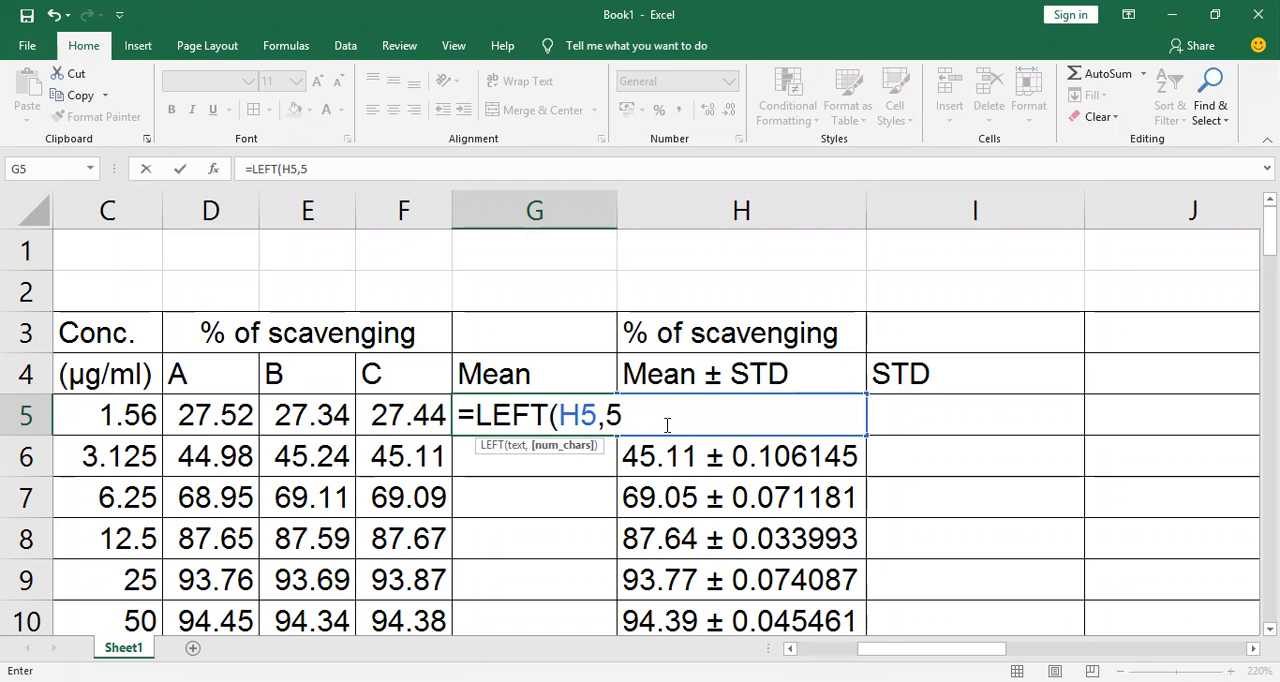
{"action": "type", "text": ")"}
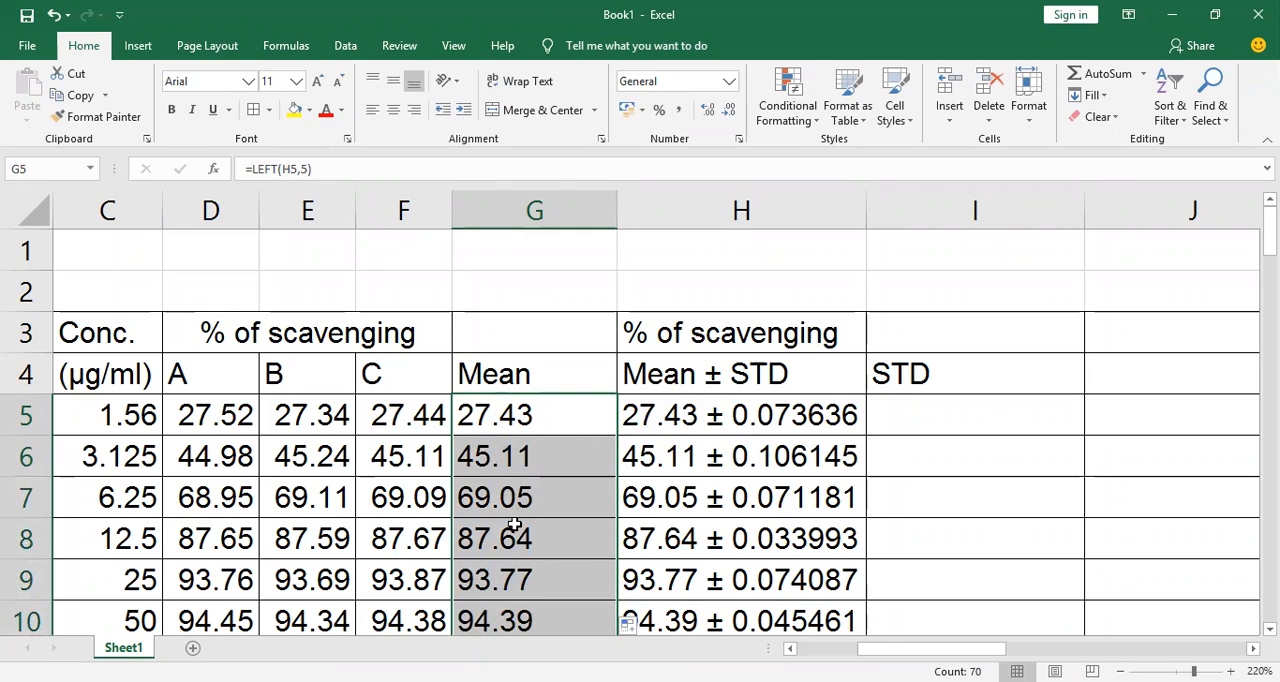
{"action": "mouse_move", "coordinate": [898, 410]}
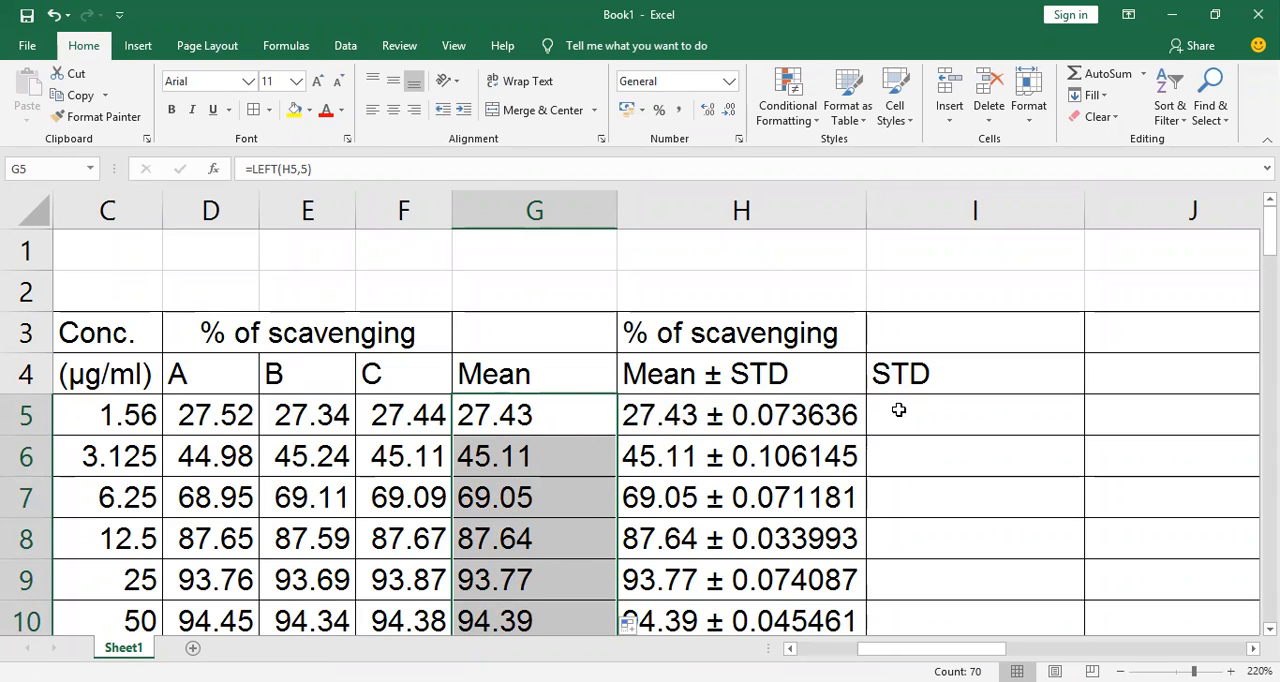
Step: Enter =RIGHT(H5,8) in I5 to extract the STD 0.073636, then verify the formula
{"action": "left_click", "coordinate": [974, 414]}
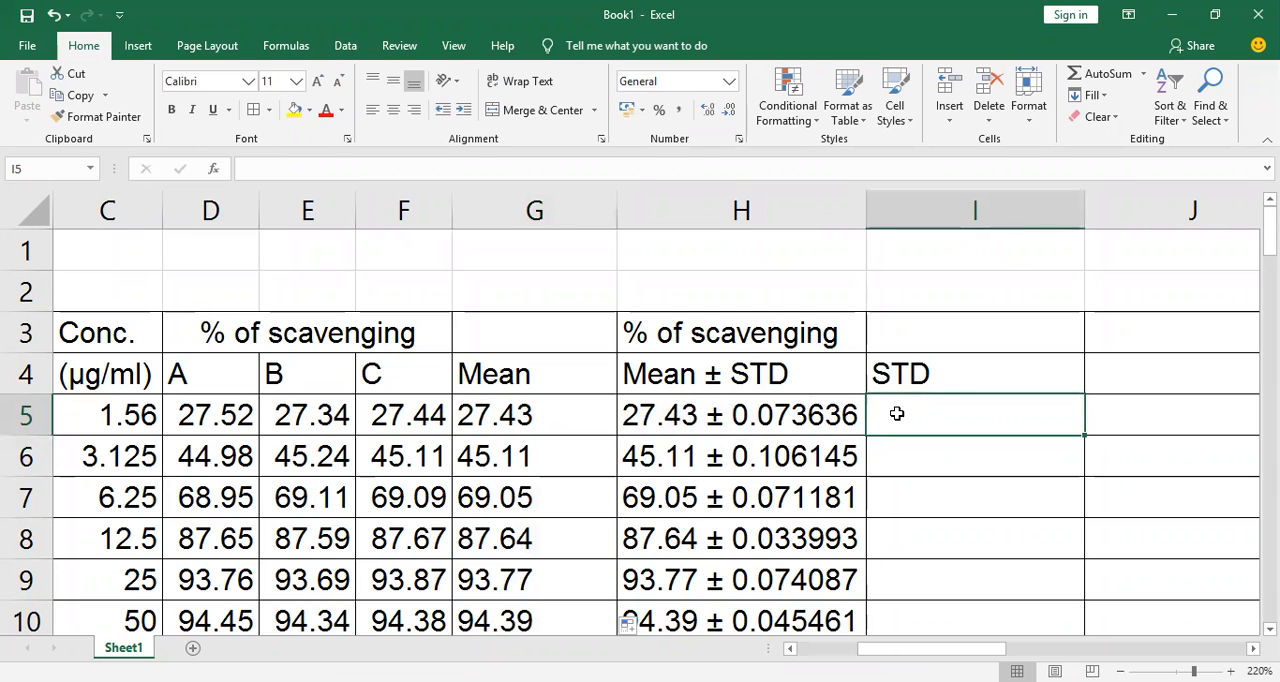
{"action": "type", "text": "="}
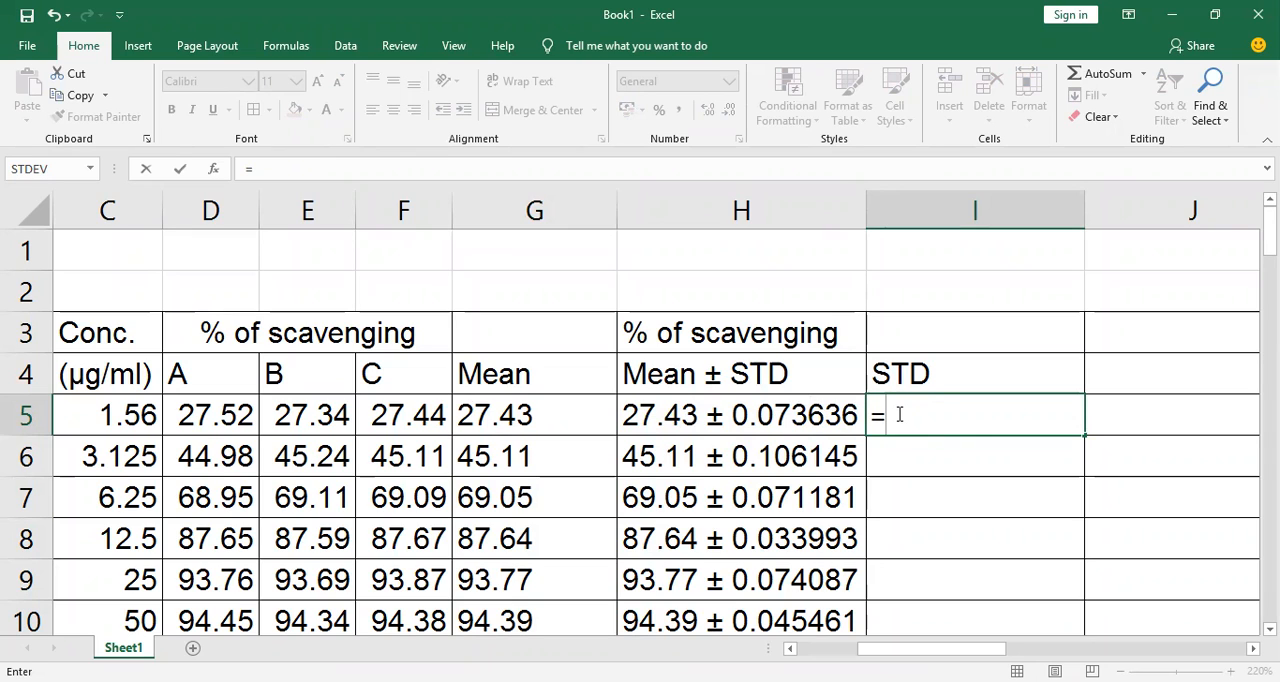
{"action": "type", "text": "RIGHT"}
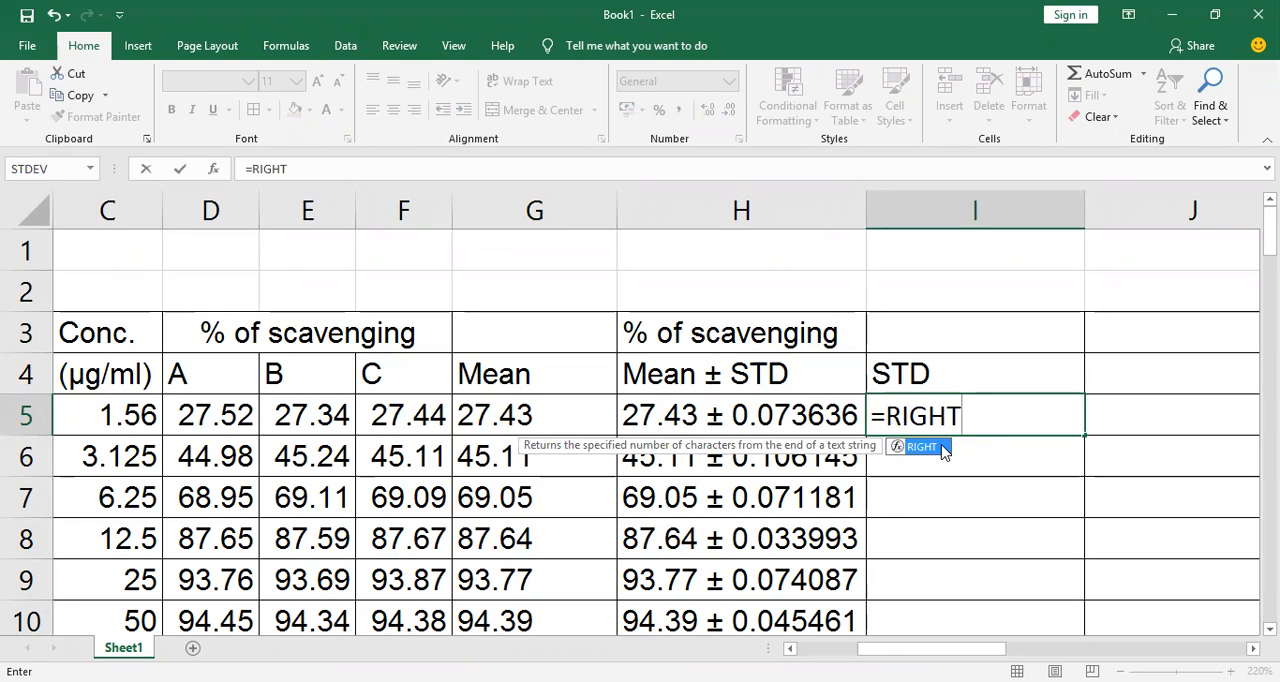
{"action": "left_click", "coordinate": [740, 416]}
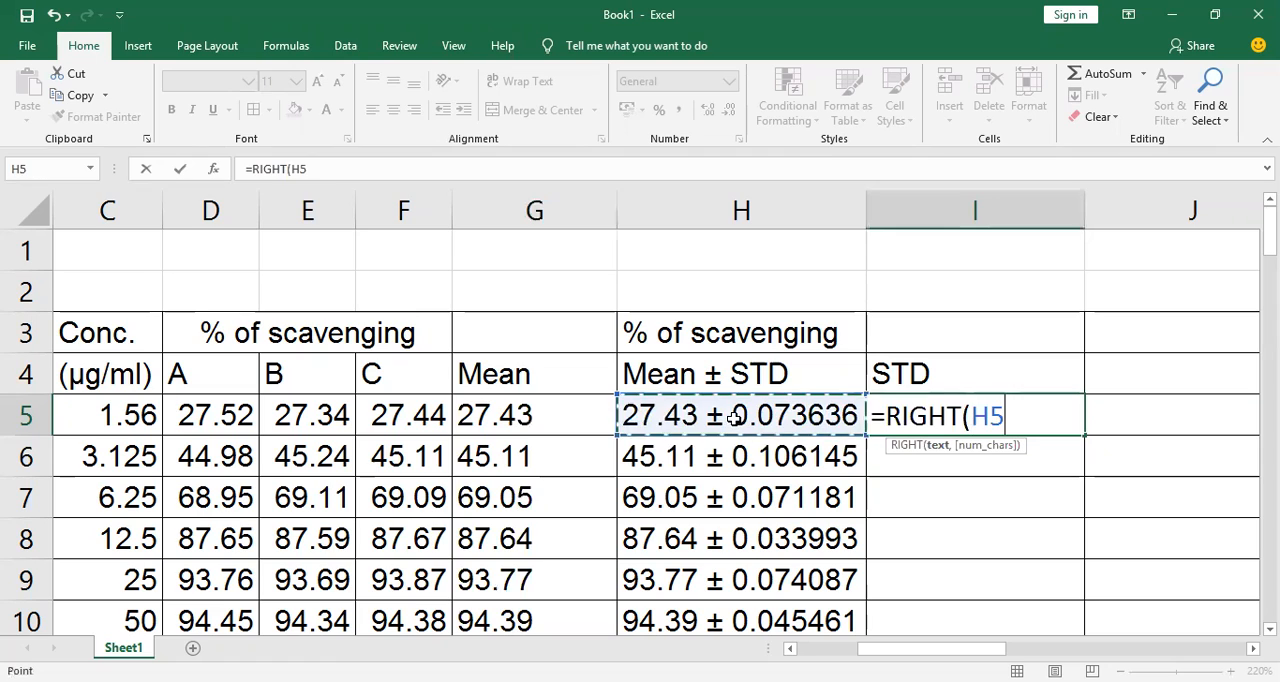
{"action": "type", "text": ","}
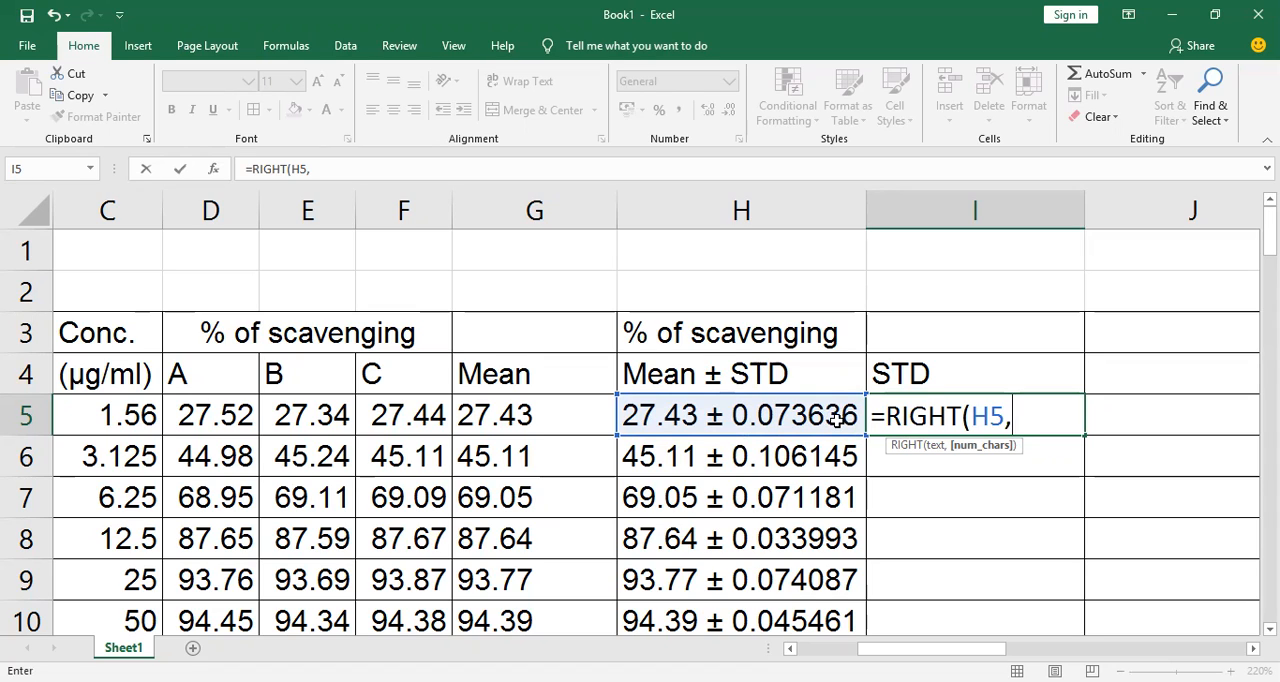
{"action": "type", "text": "8)"}
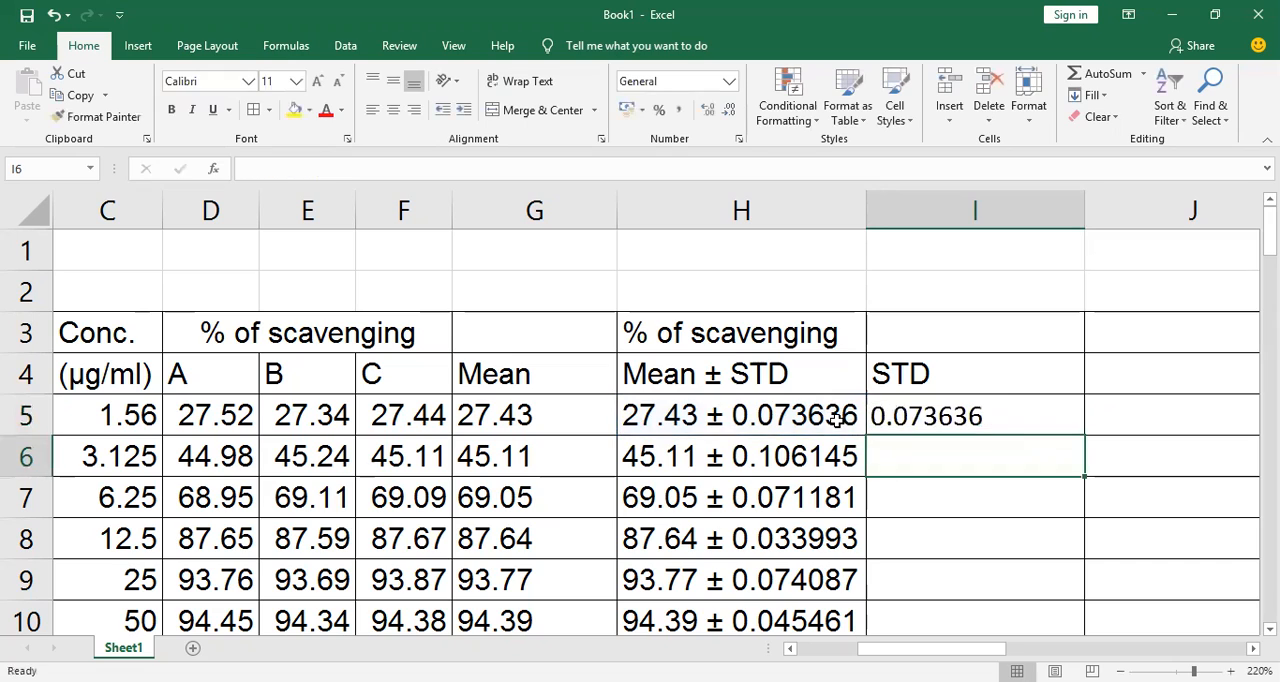
{"action": "left_click", "coordinate": [974, 416]}
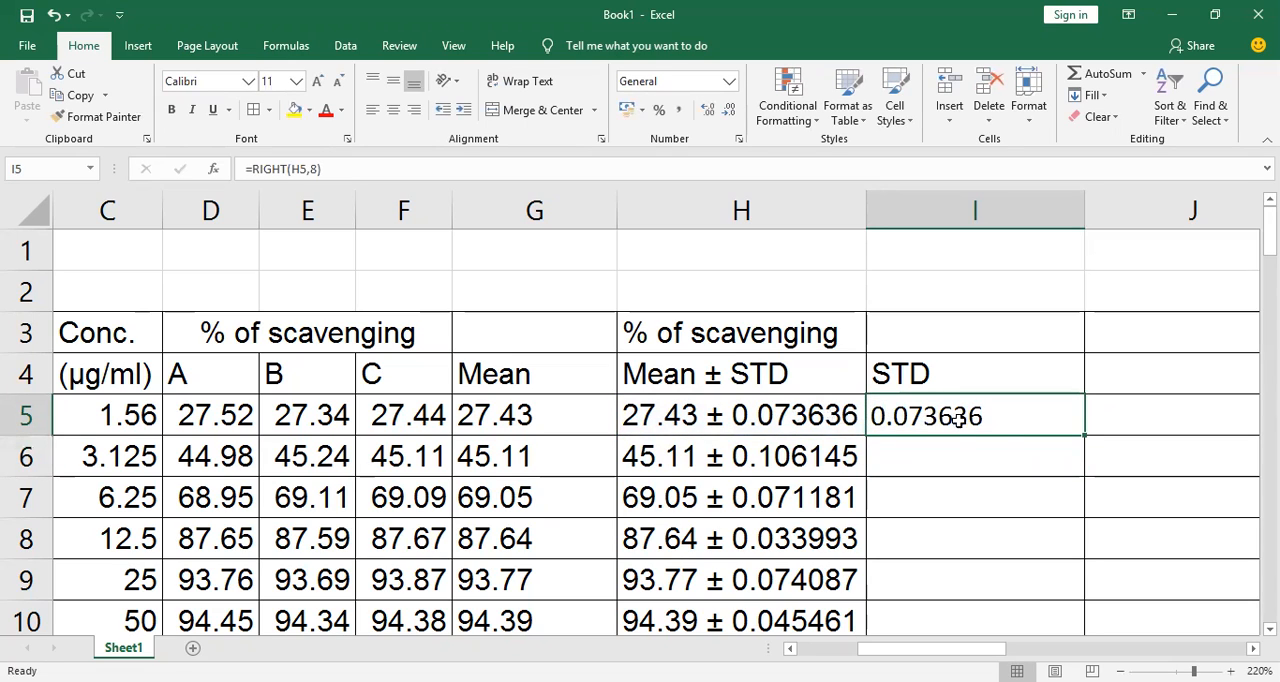